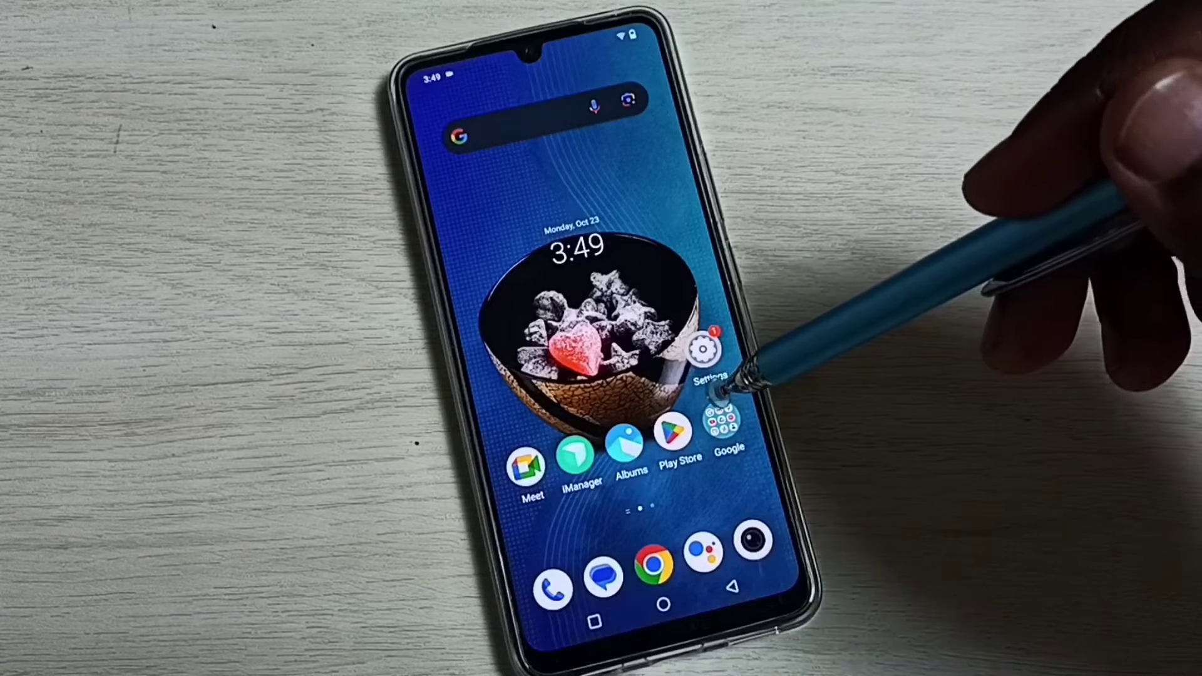
Step: Open device Settings and scroll down to the Security and Privacy sections
left_click(704, 353)
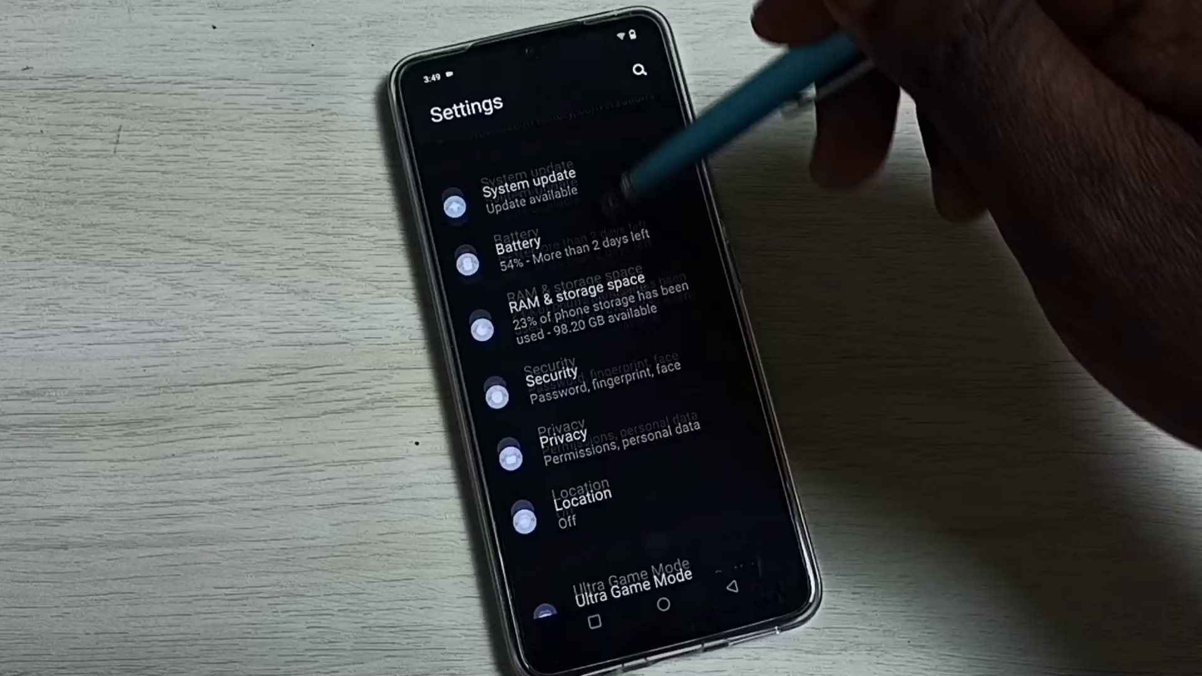
scroll("down", 3)
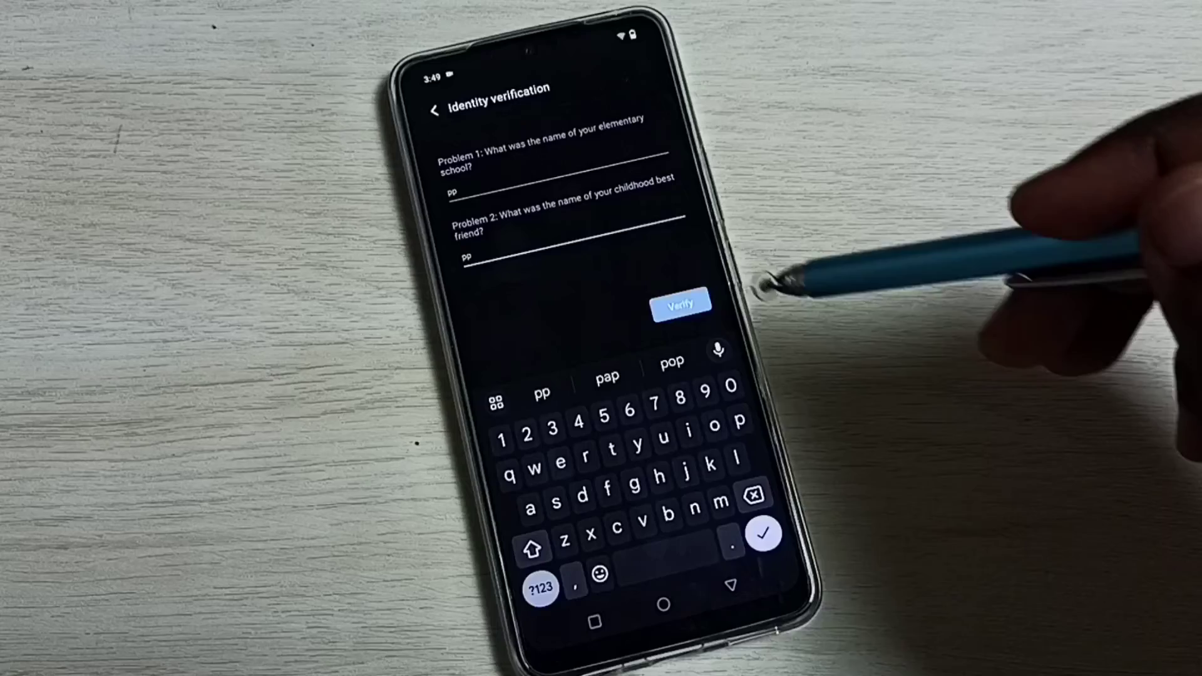
Step: Verify the security answers, then view the Hidden apps folder showing Facebook and WhatsApp
left_click(681, 303)
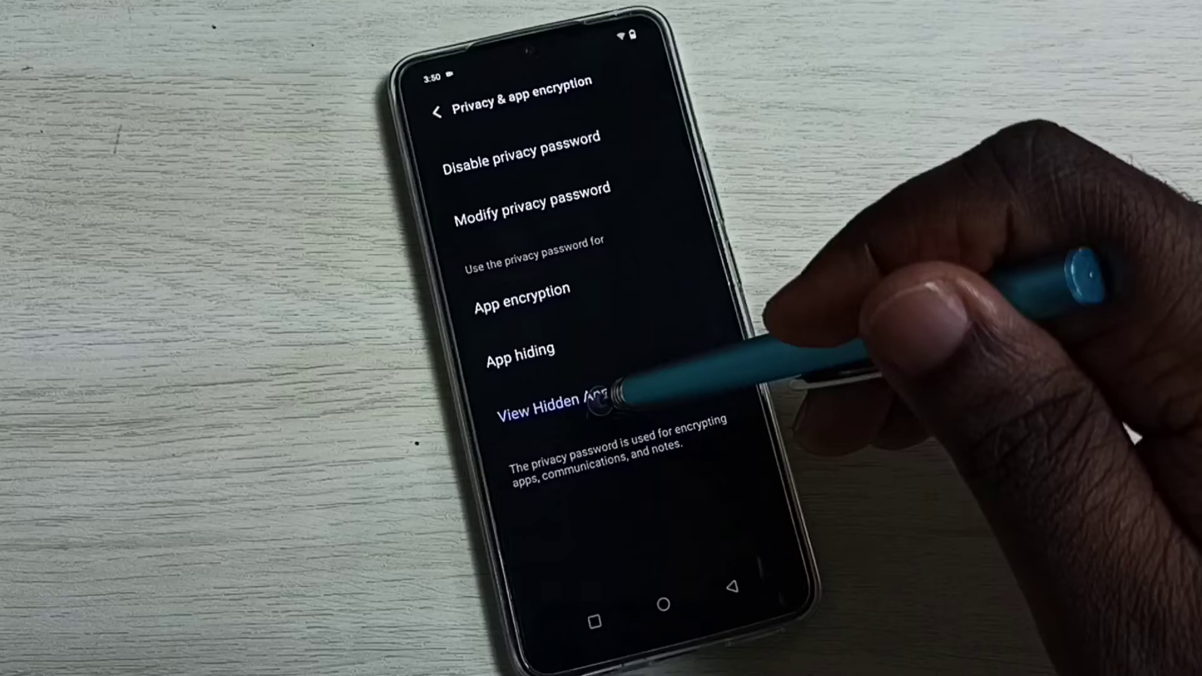
left_click(571, 408)
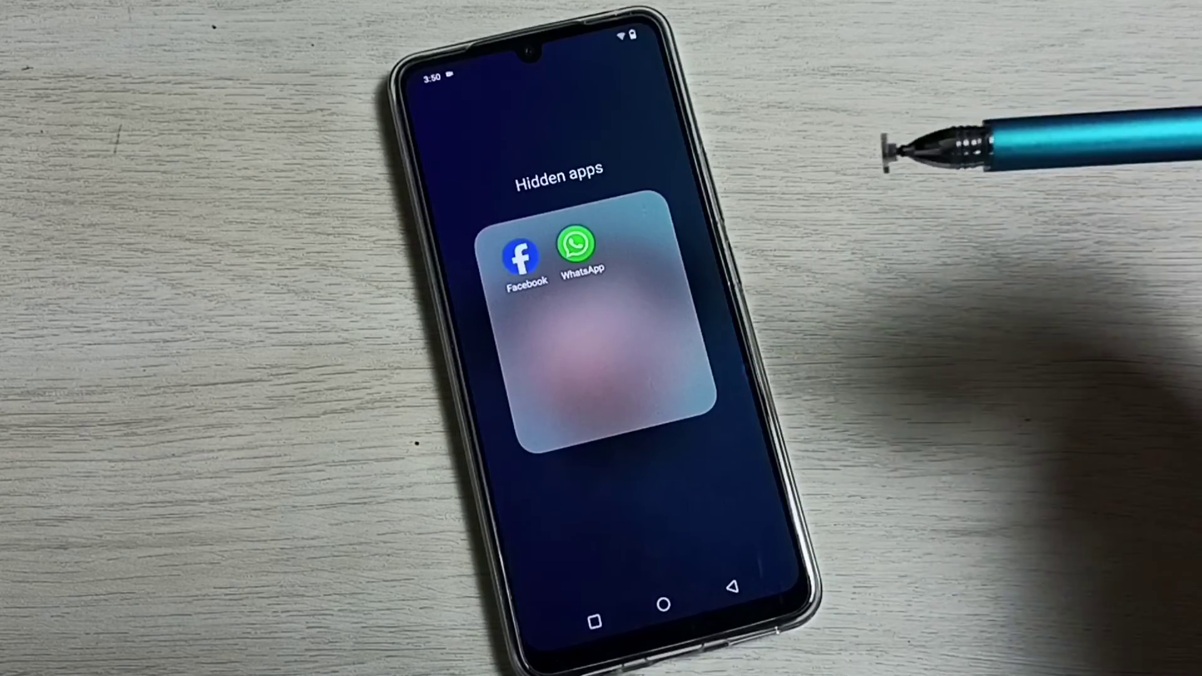